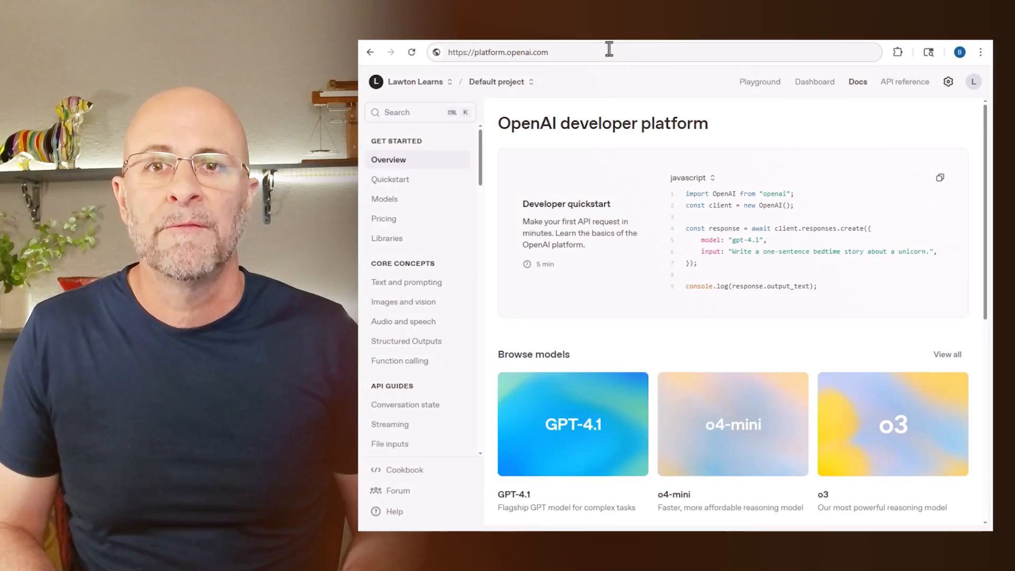
- Go to the API reference Introduction page covering API key authentication
click(609, 52)
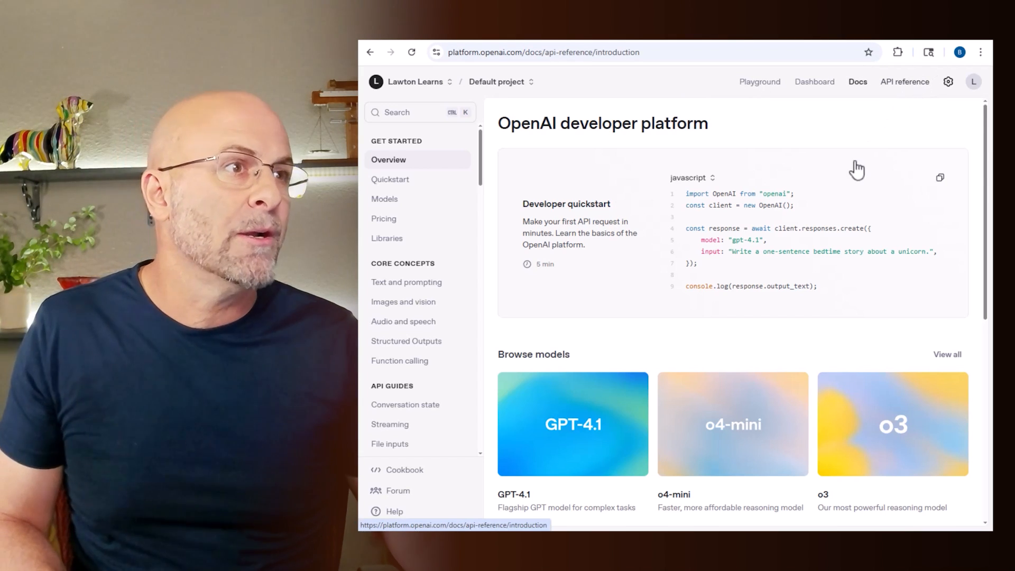
click(905, 81)
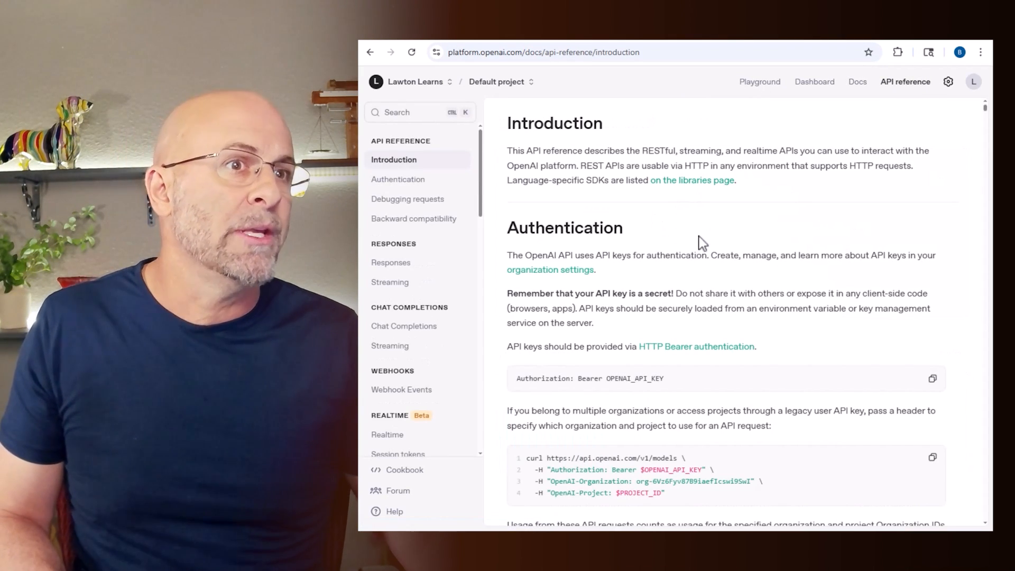
- Open Organization settings and show the Projects list
click(948, 82)
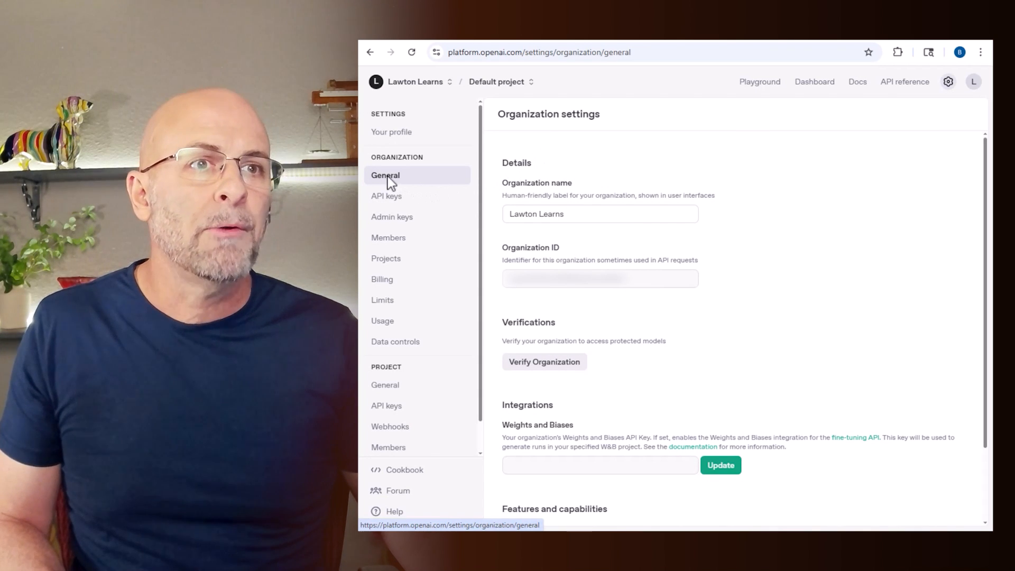
mouse_move(515, 288)
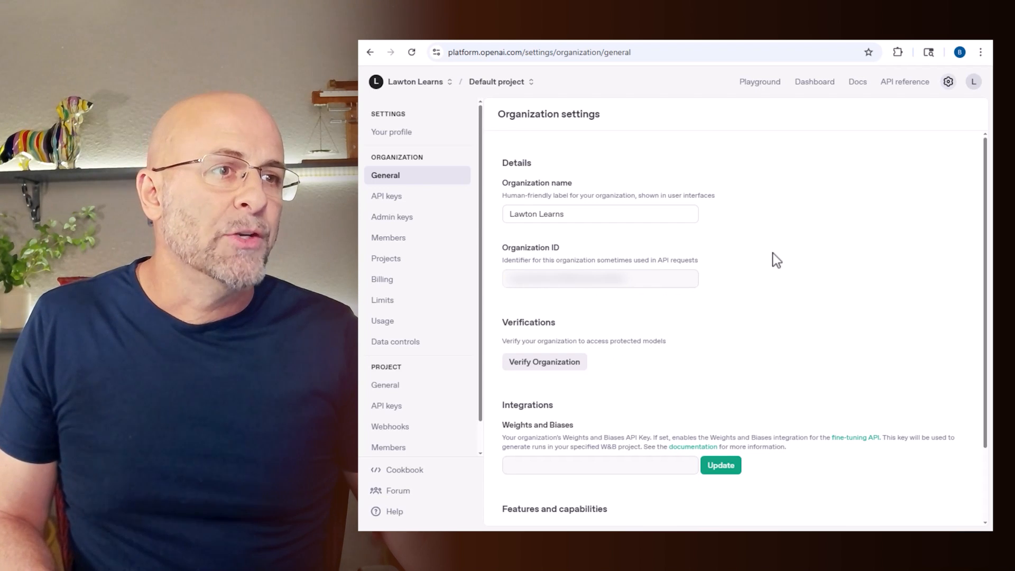
mouse_move(762, 231)
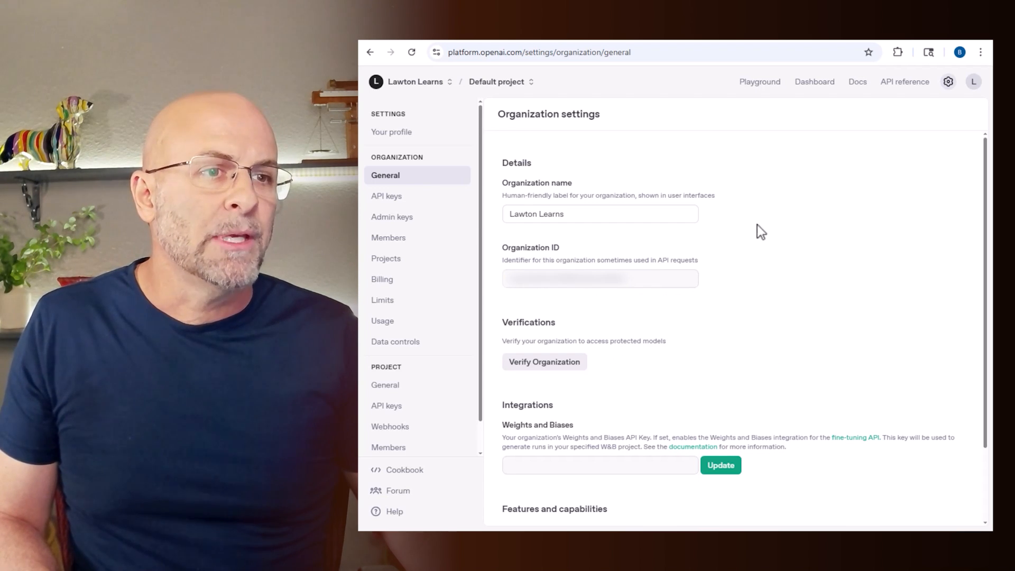
click(386, 259)
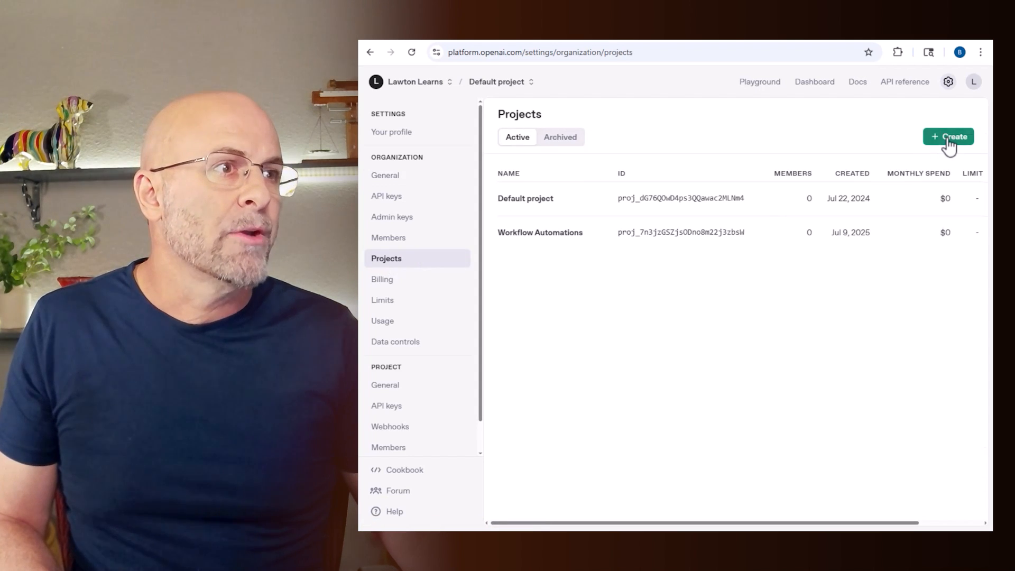
- Create a project named 'Test Project'
click(948, 136)
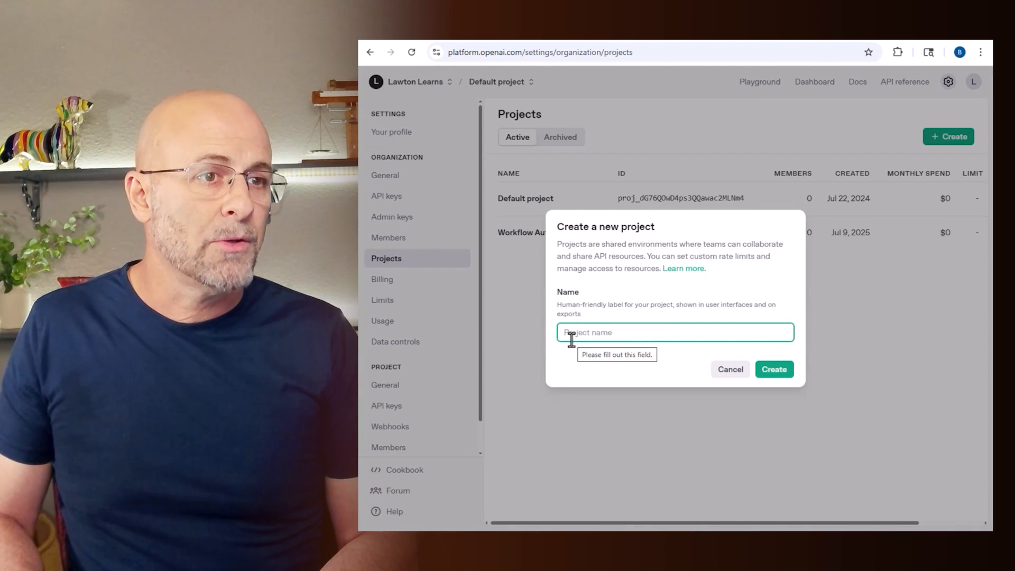
text(Test)
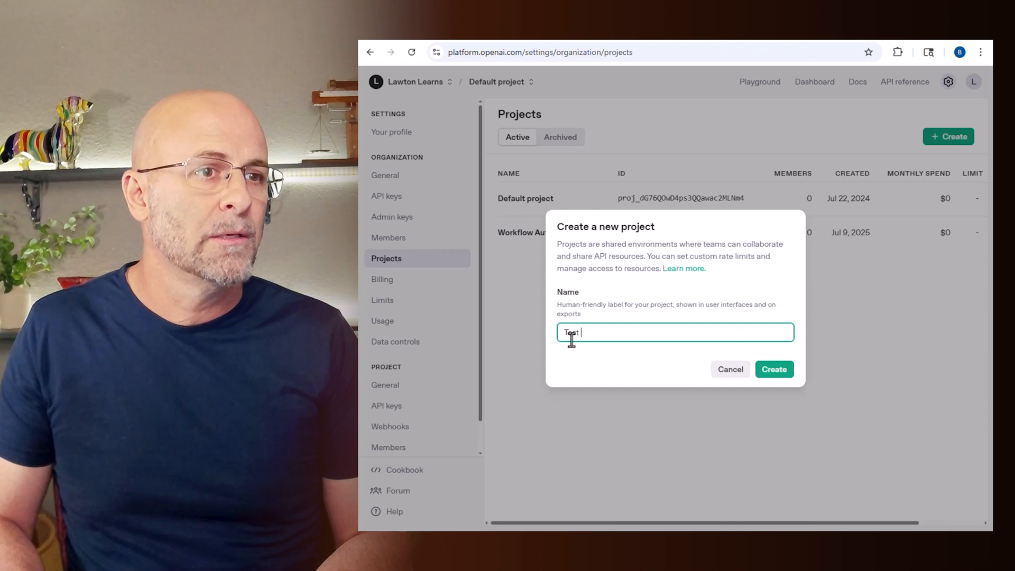
text(Project)
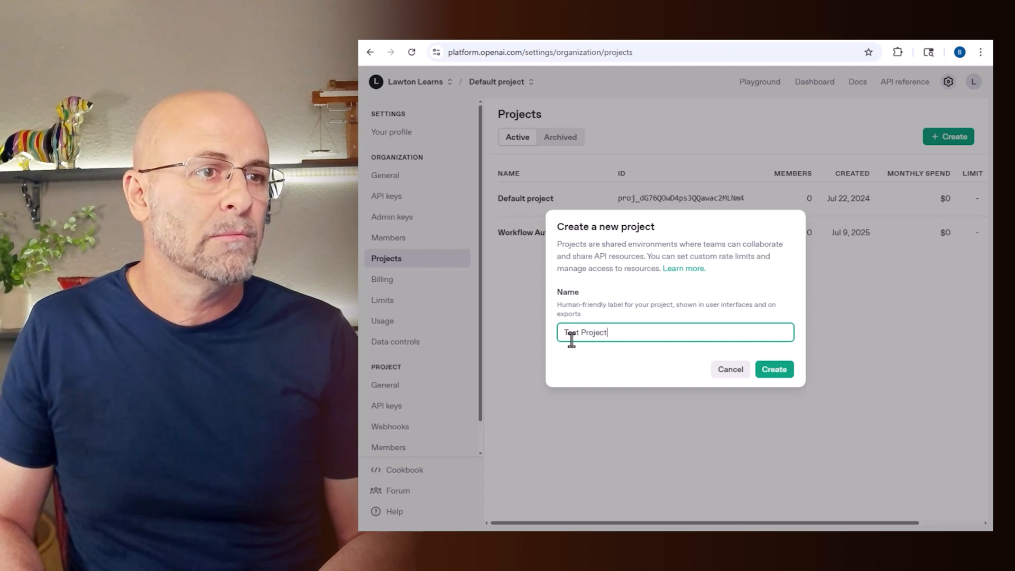
click(775, 369)
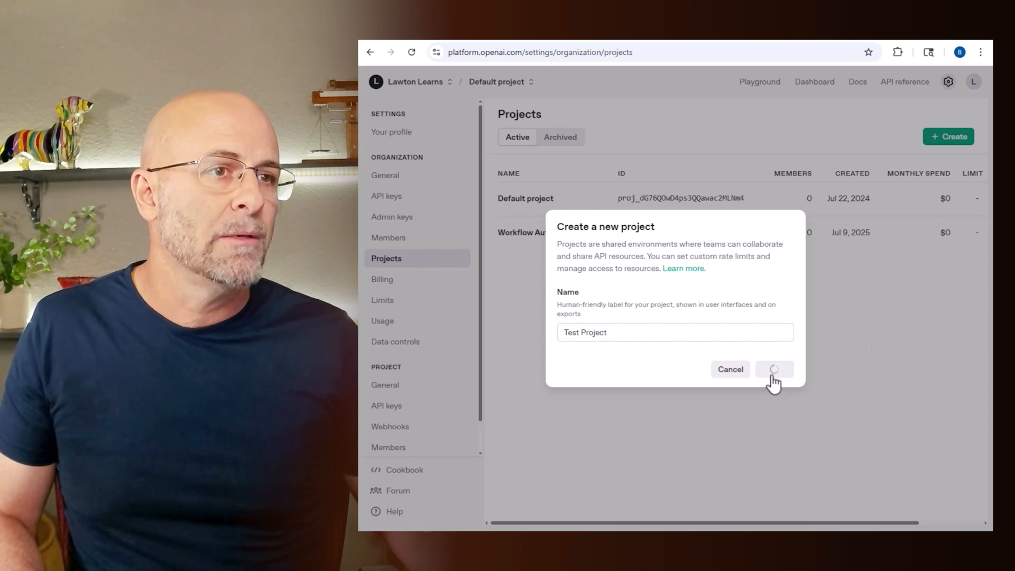
click(775, 369)
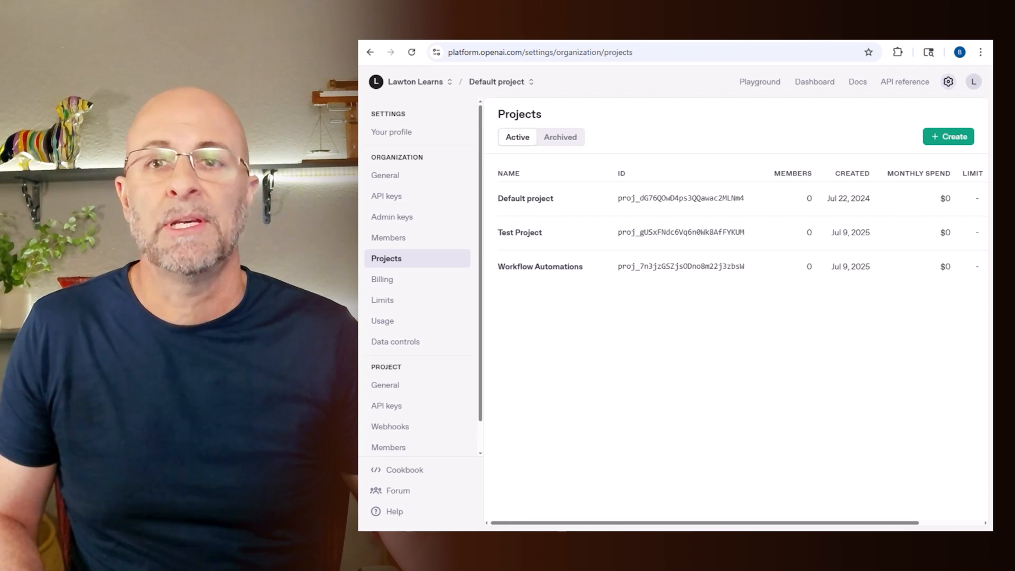
mouse_move(386, 195)
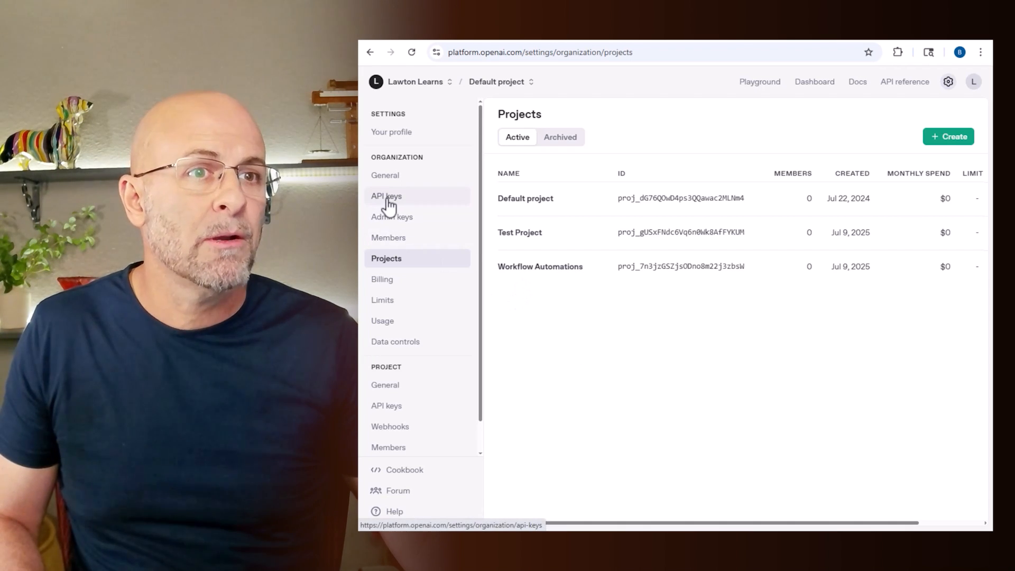
- Create a secret key named 'Test' assigned to Test Project
click(386, 196)
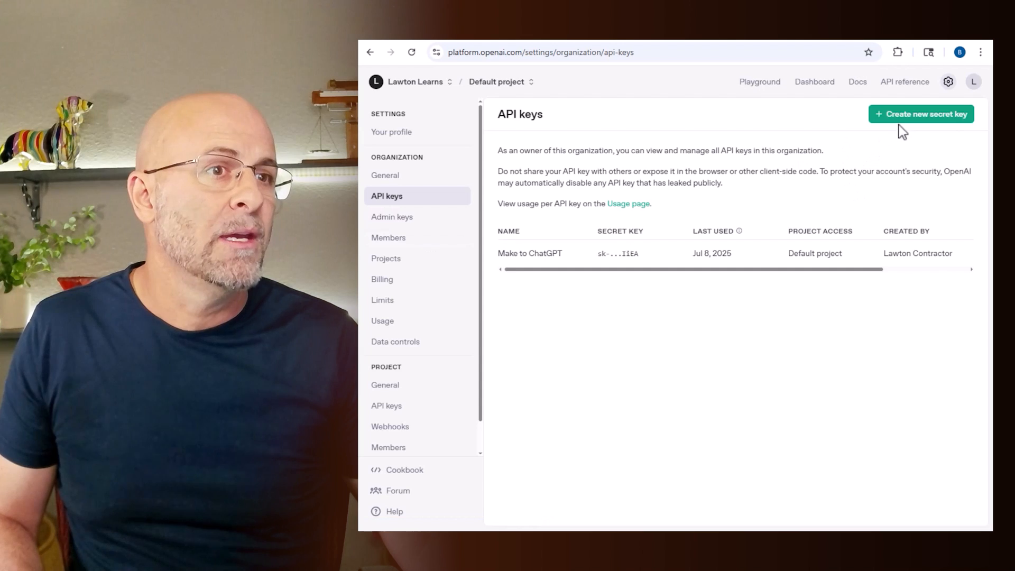
click(921, 113)
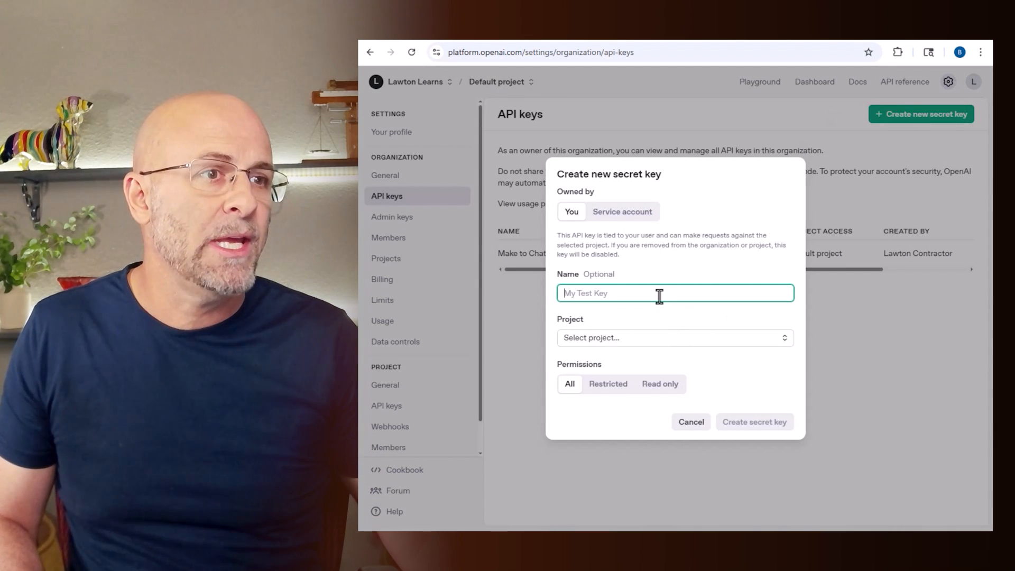
text(Test)
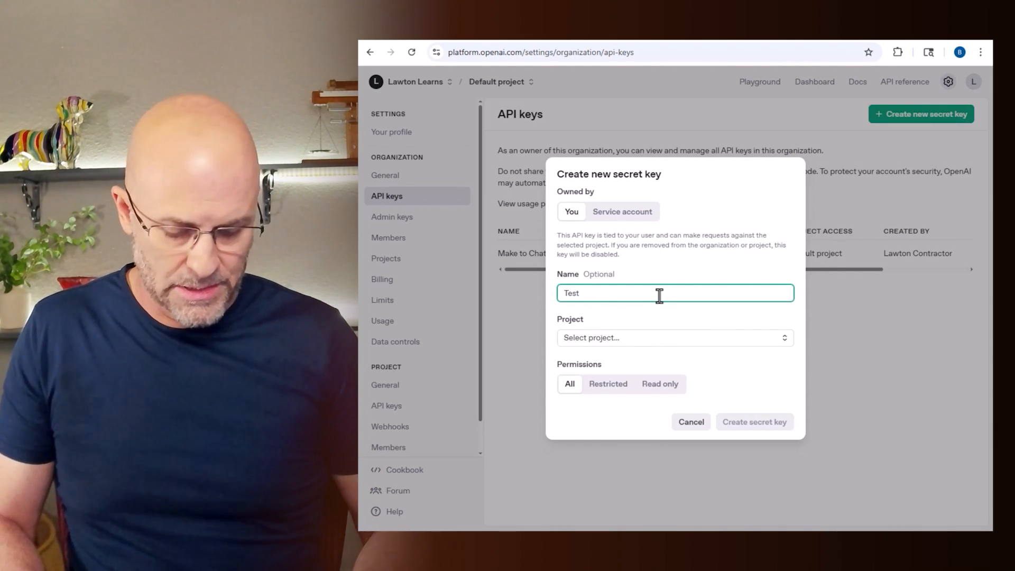
click(674, 338)
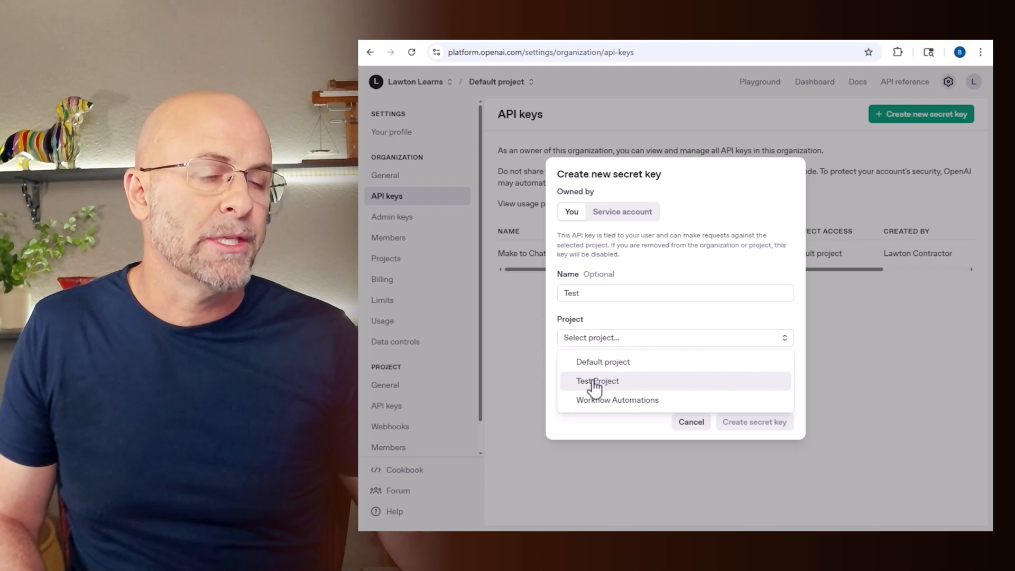
click(597, 381)
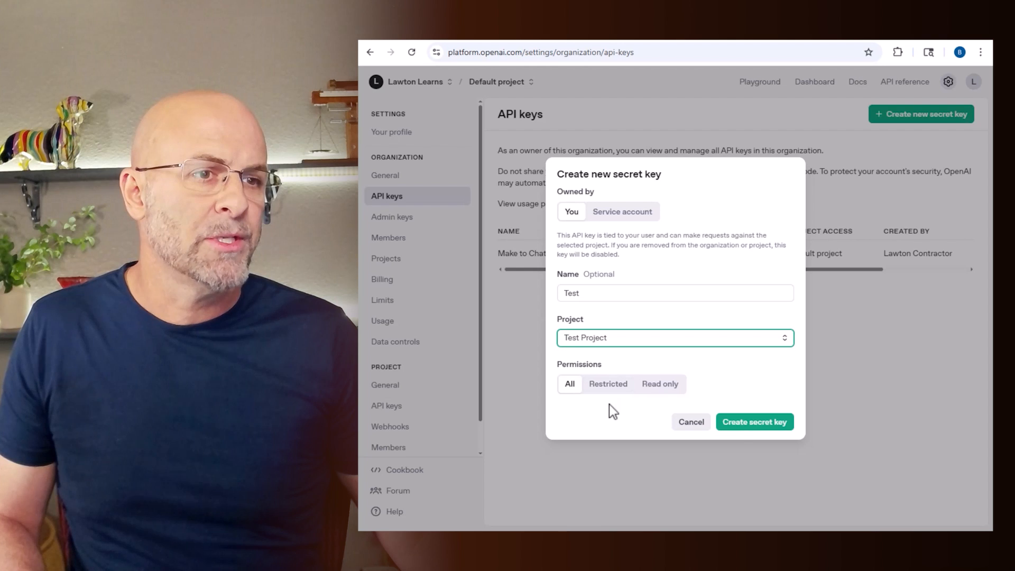
click(754, 422)
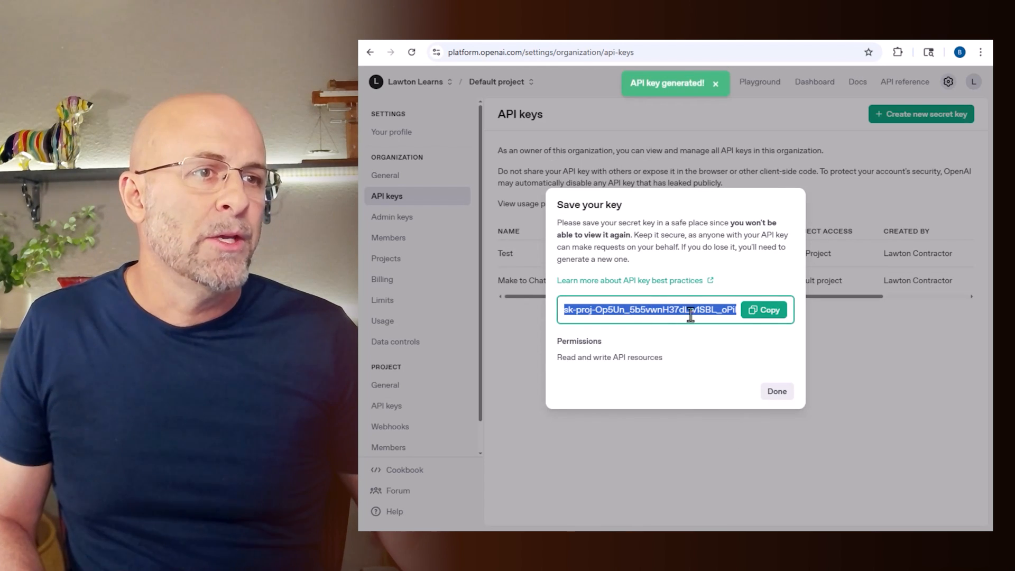
- Copy the generated Test key and close the Save your key notice
click(764, 310)
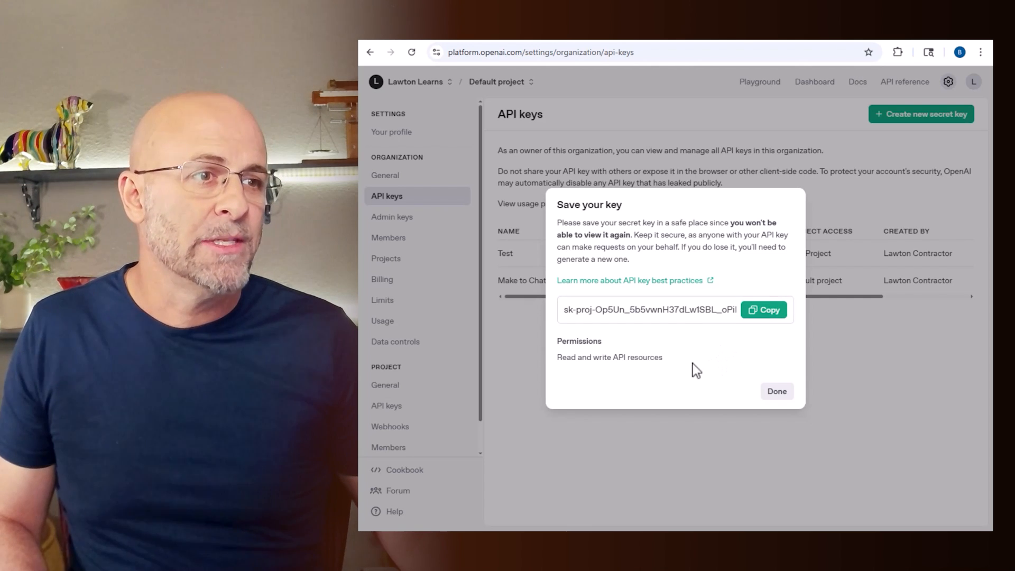
mouse_move(690, 361)
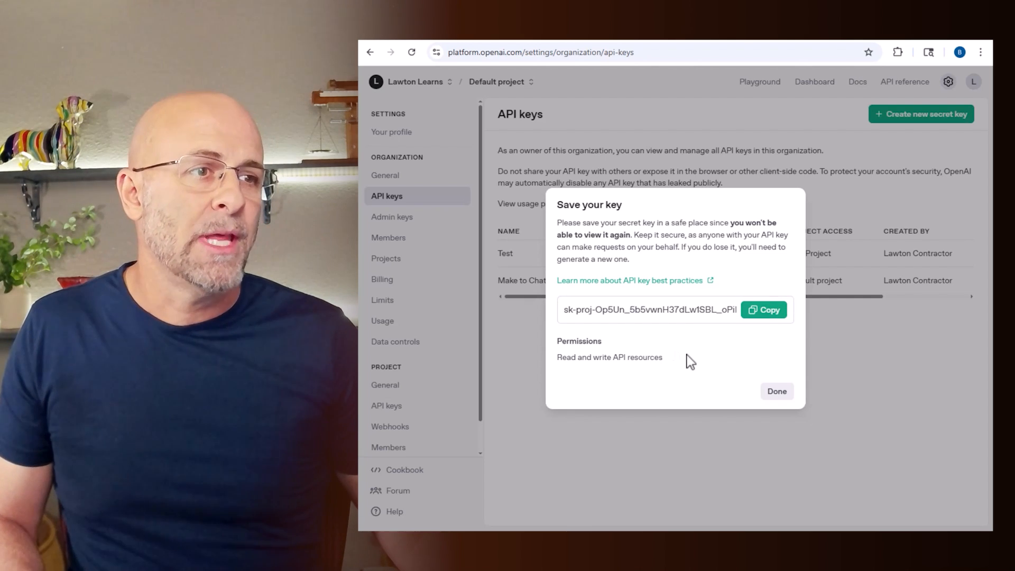
click(776, 391)
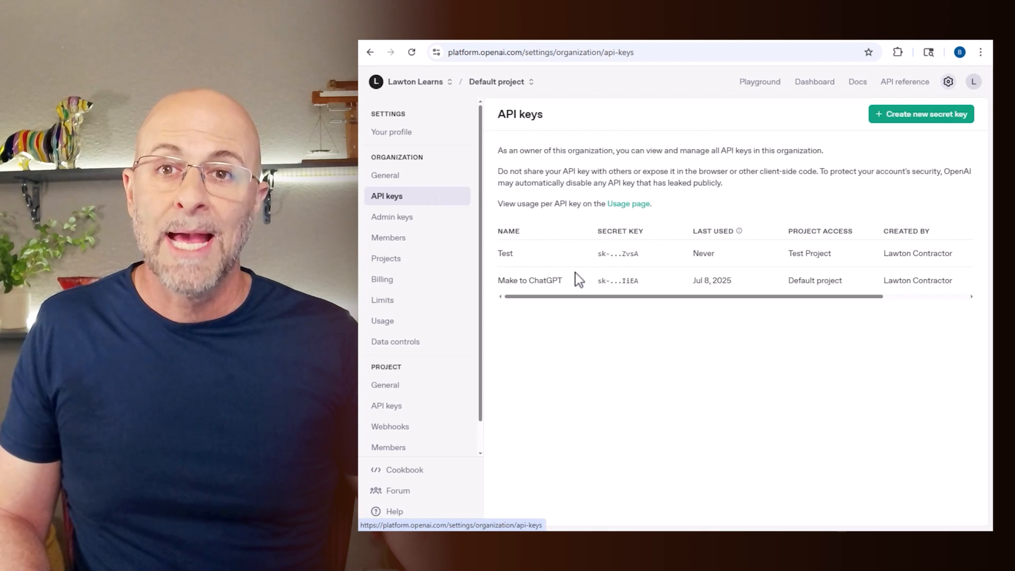
click(381, 279)
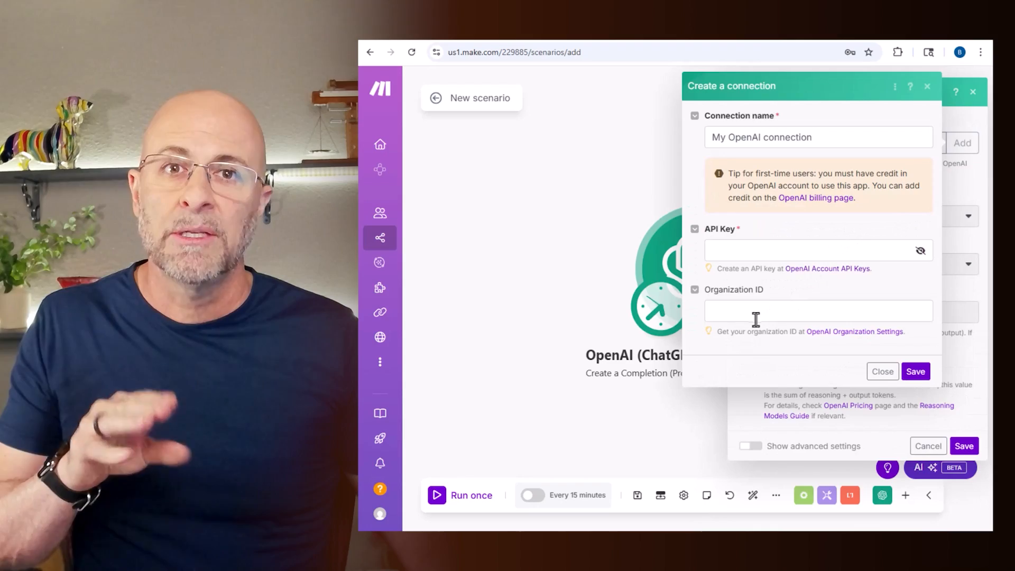
- Enter organization ID 1234 and paste the API key into the Make connection
text(1234)
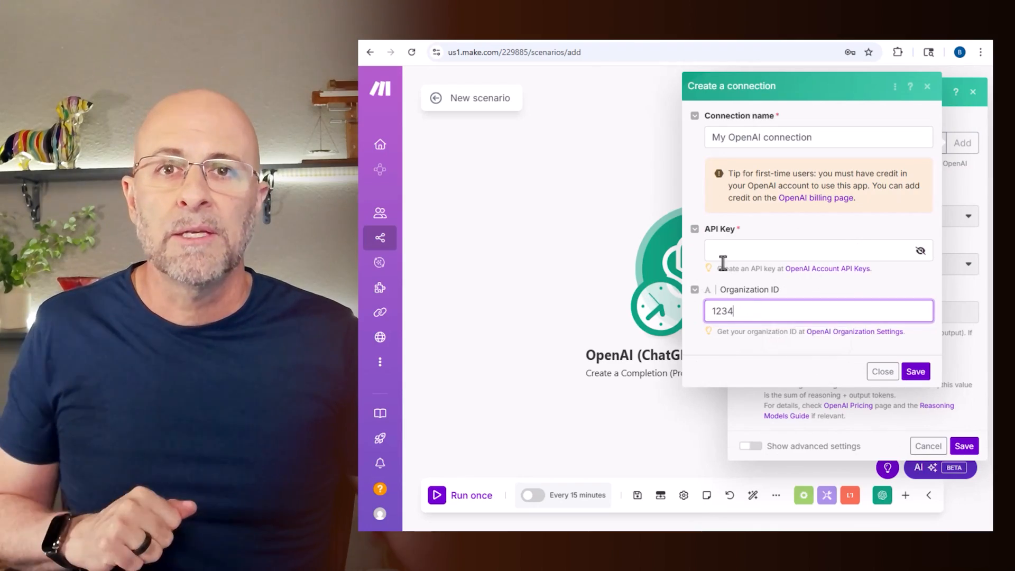
text(****)
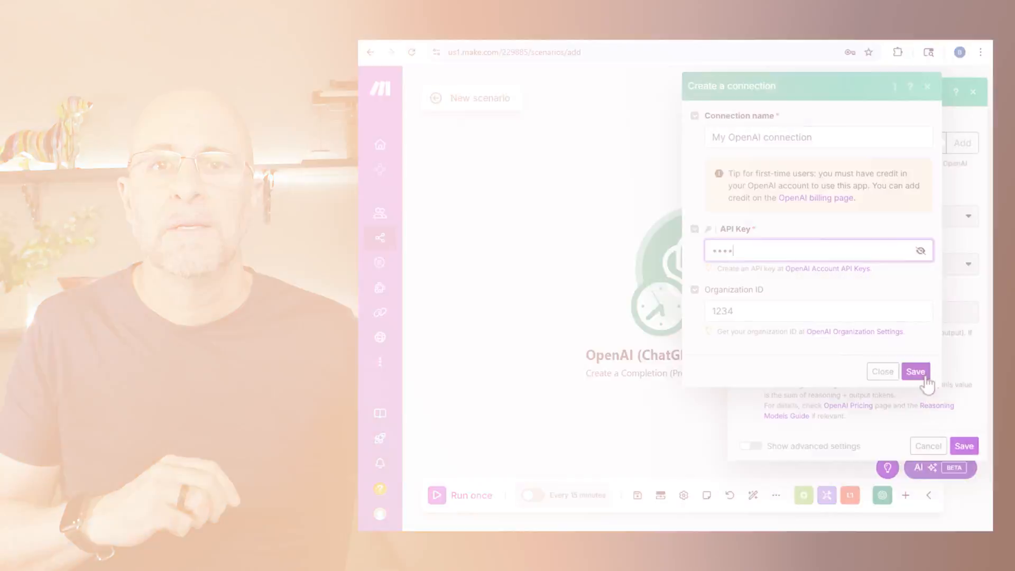